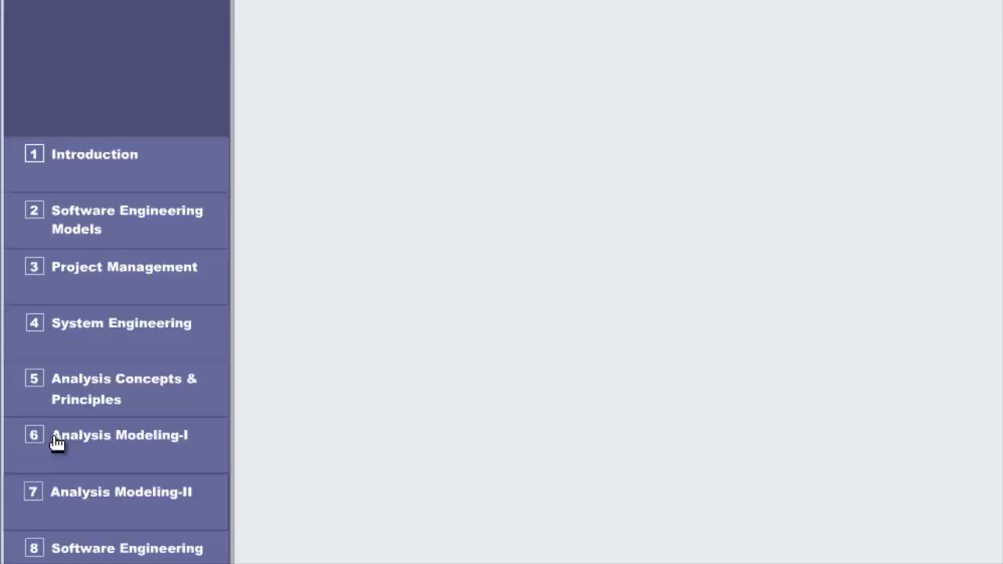
- Open '6 Analysis Modeling-I' from the course menu to reach its Introduction notes
{"action": "left_click", "coordinate": [119, 436]}
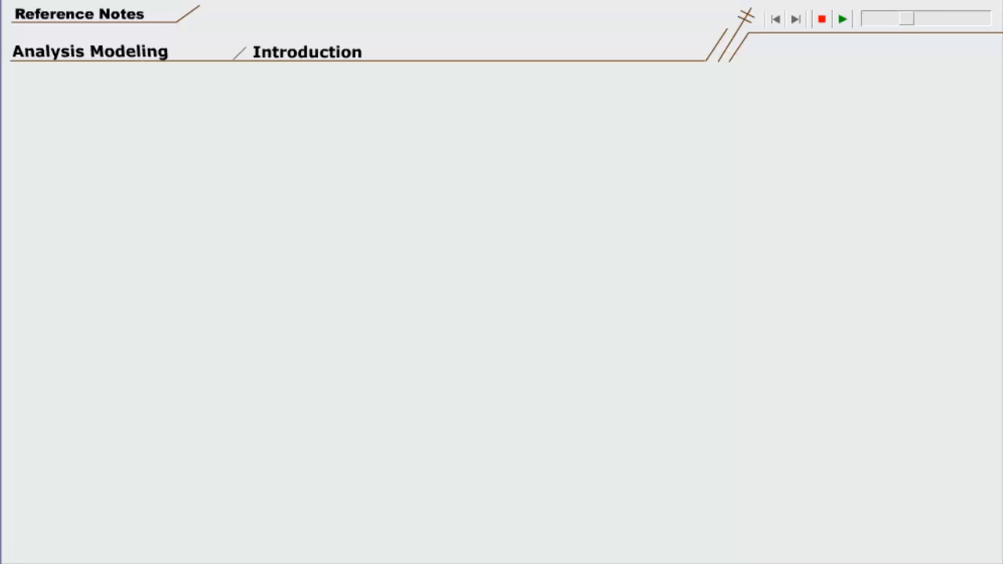
- Play the introduction narration until the six Objectives are listed
{"action": "left_click", "coordinate": [842, 18]}
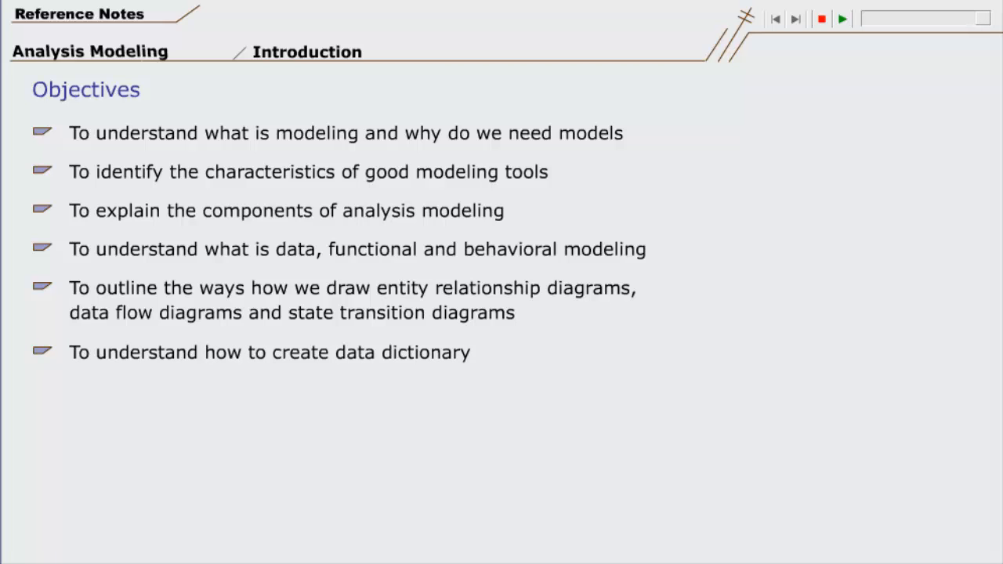
{"action": "left_click", "coordinate": [795, 18]}
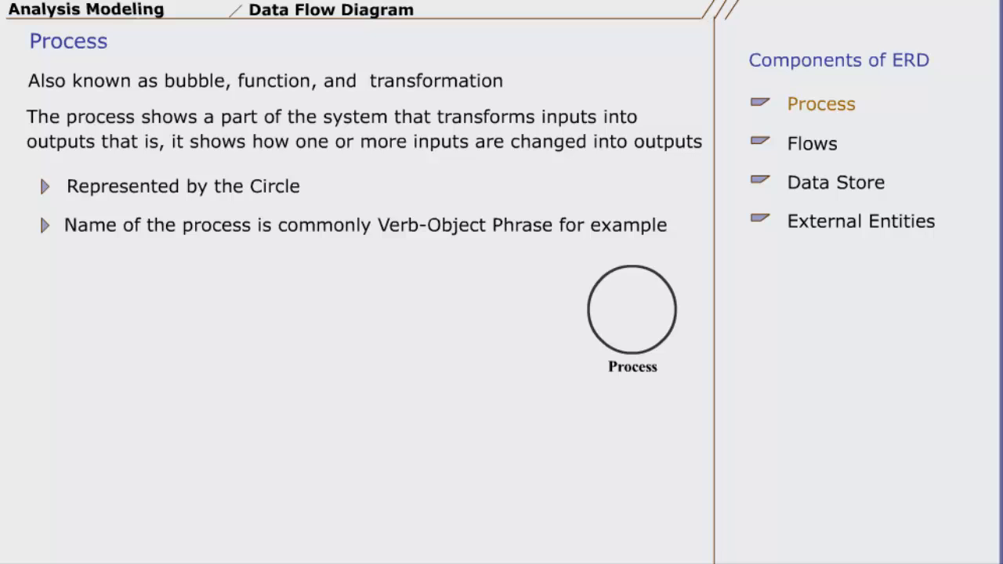
- Advance from the Process slide to The Flow notes with the Bake Cake example
{"action": "left_click", "coordinate": [812, 144]}
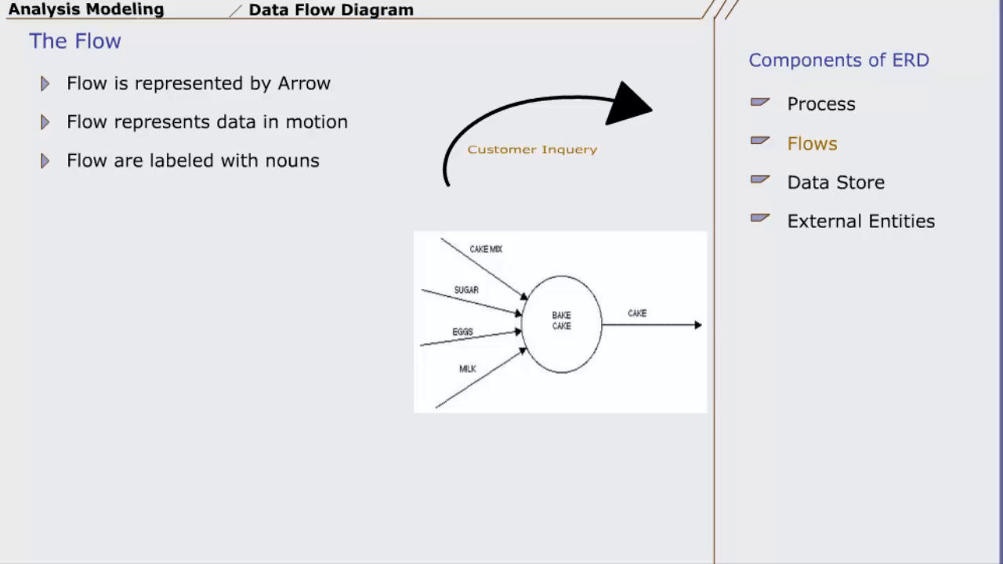
- Move past The Flow slide to the Store notes showing two ORDERS store notations
{"action": "left_click", "coordinate": [836, 182]}
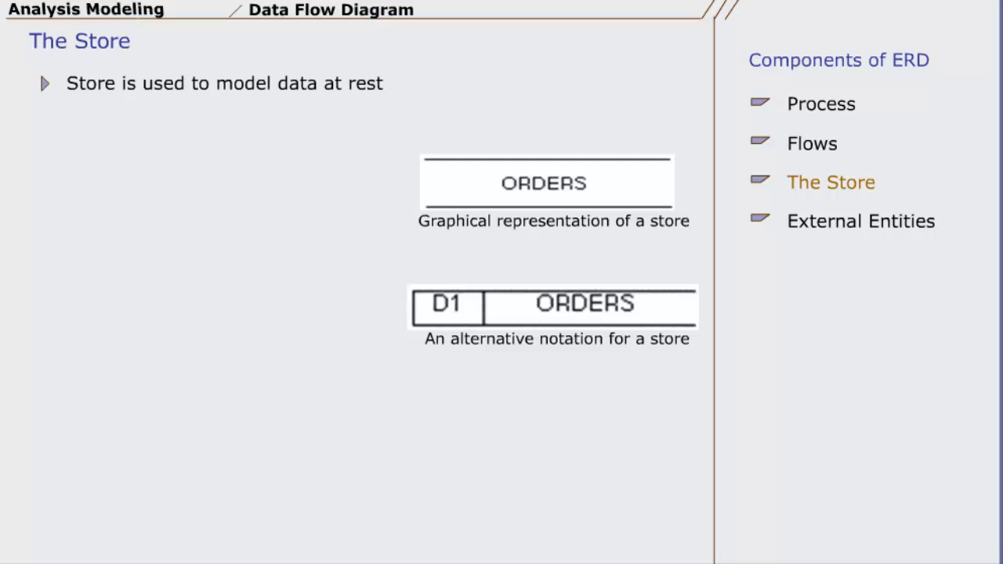